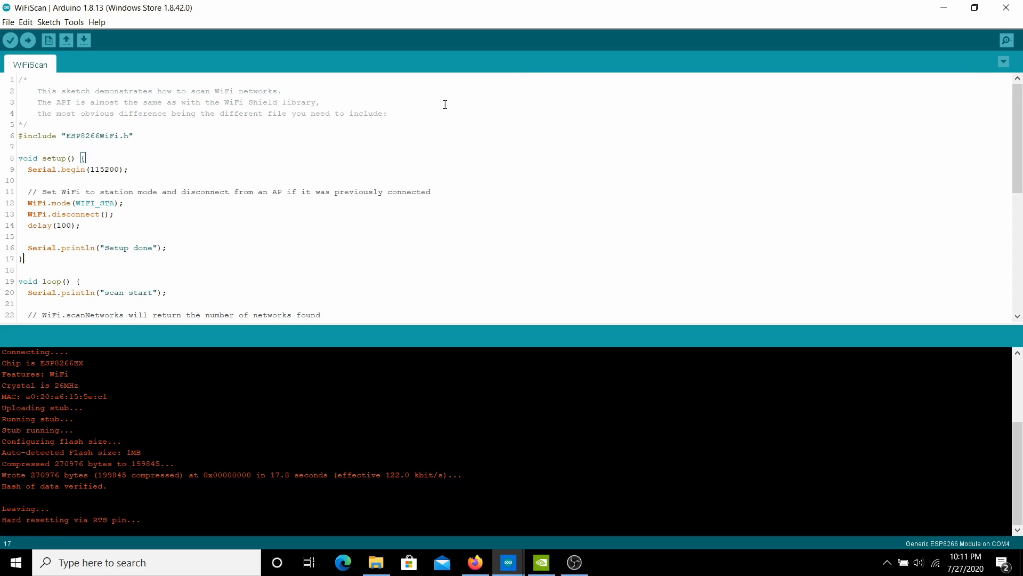
mouse_move(408, 298)
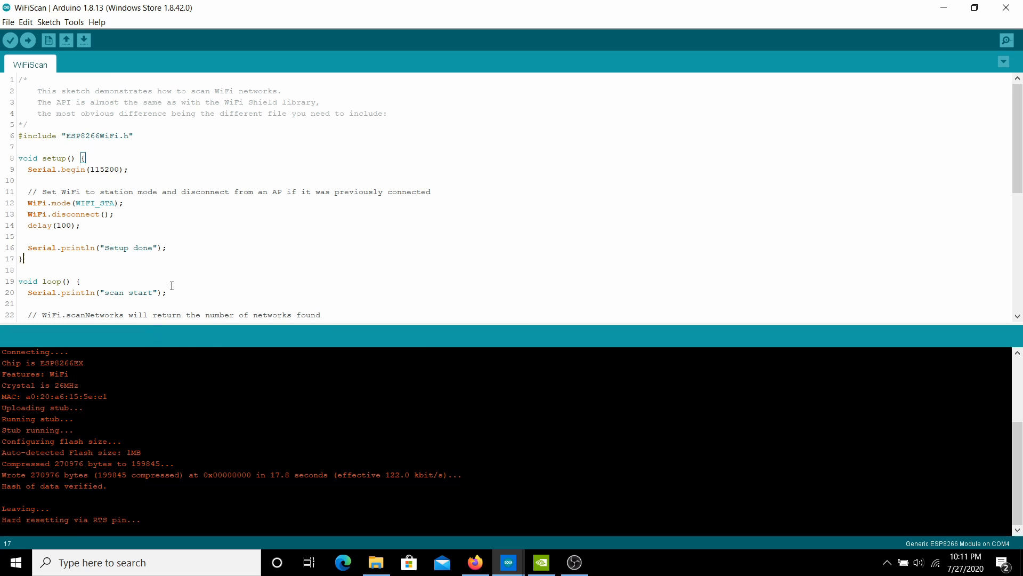
mouse_move(183, 270)
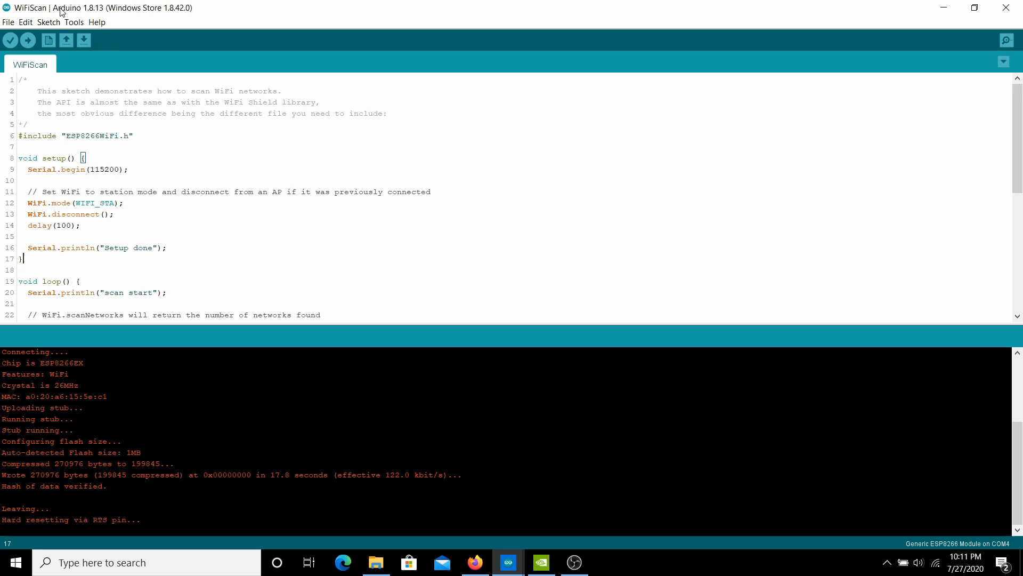
- Type a stray 'k' right after setup()'s closing brace on line 17
type("k")
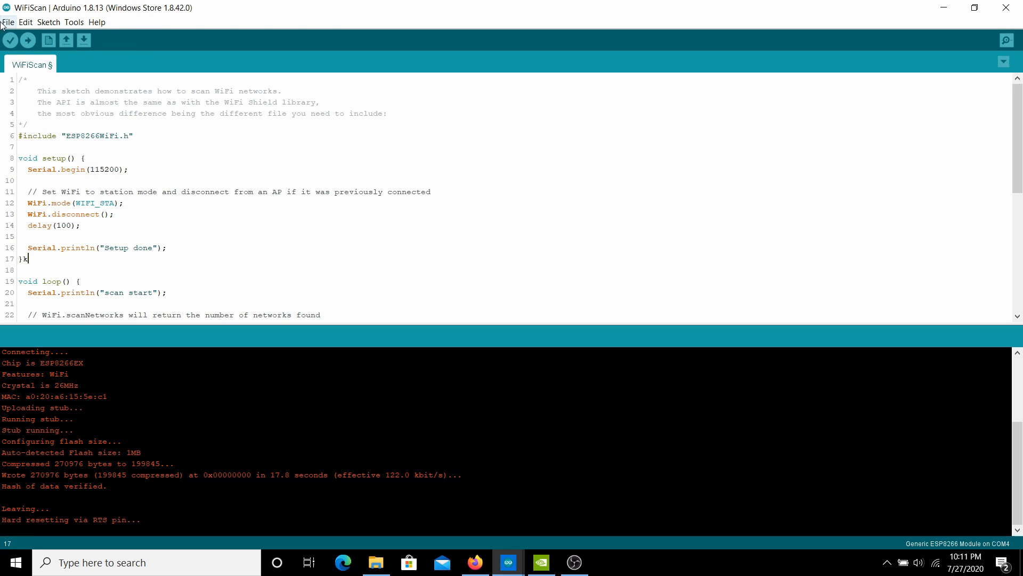
left_click(8, 21)
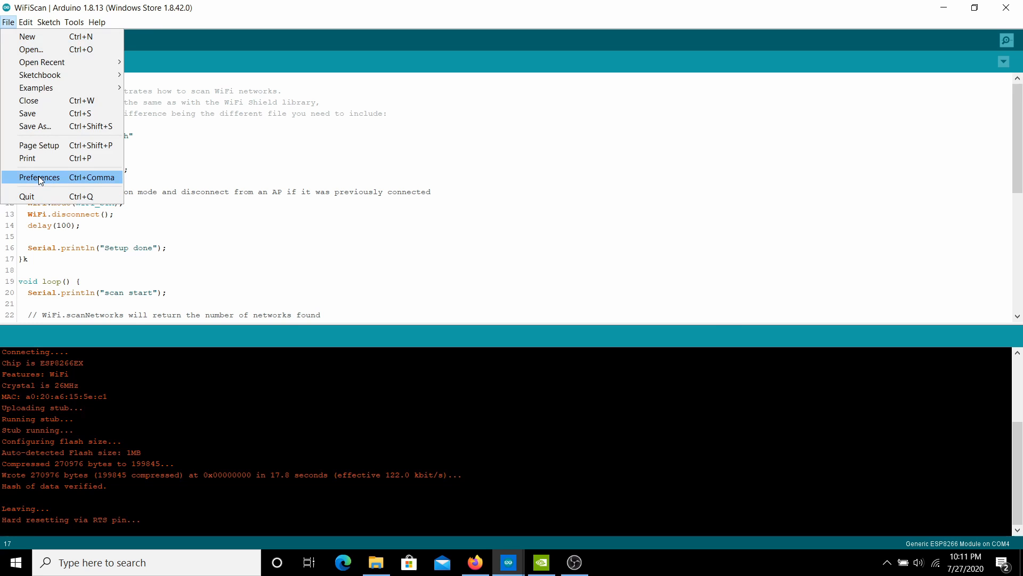
left_click(39, 177)
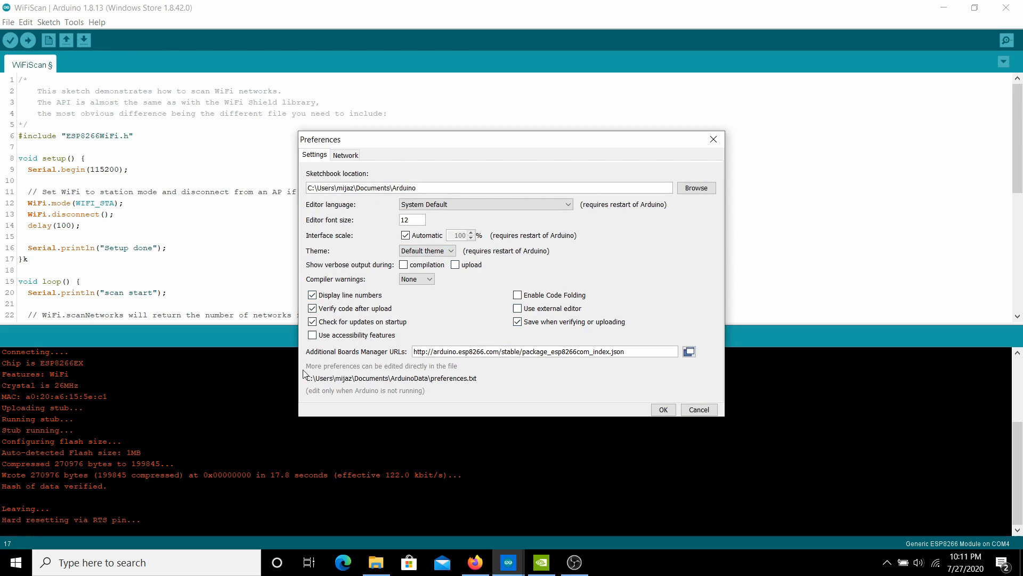
mouse_move(354, 359)
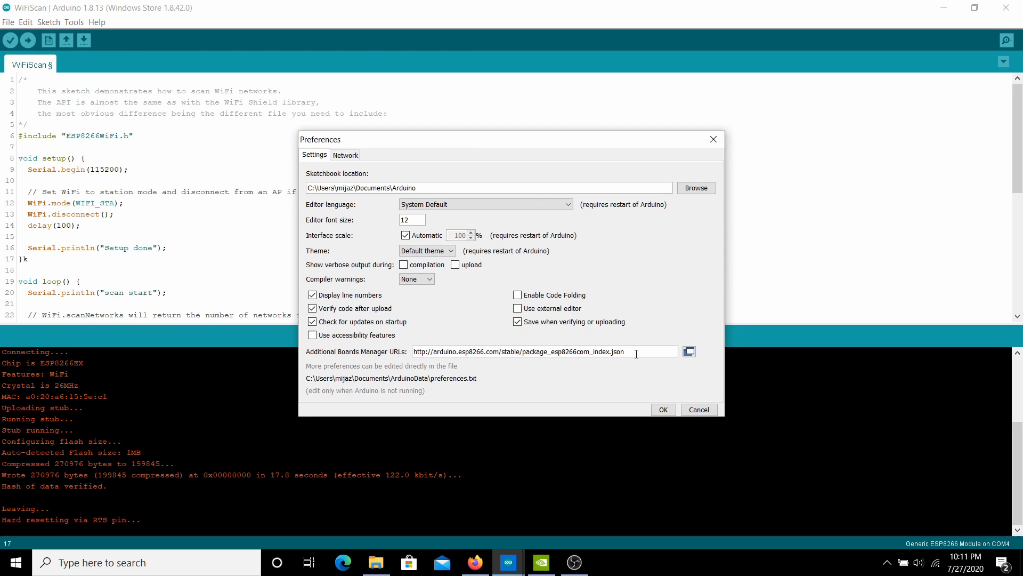
triple_click(544, 352)
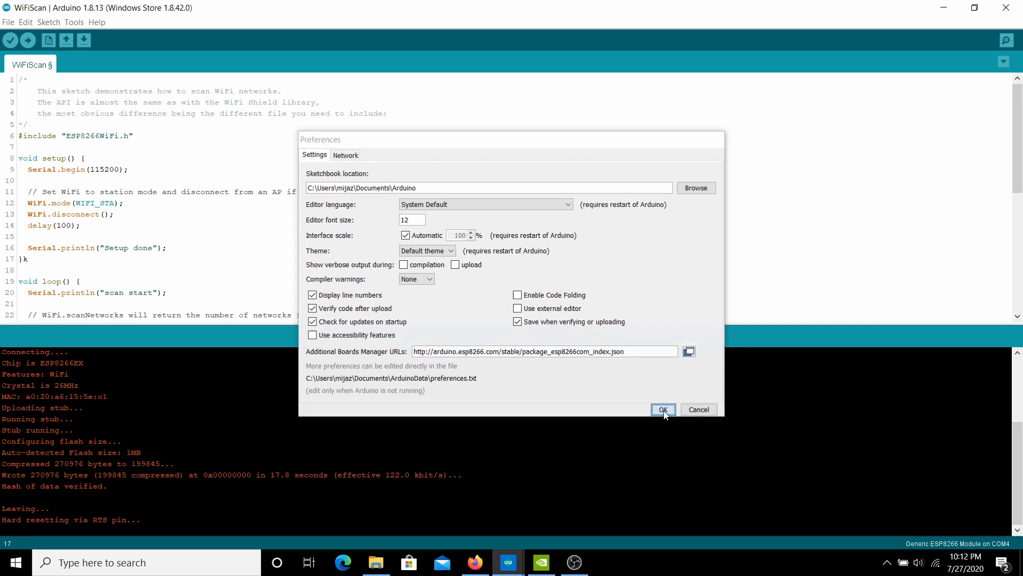
left_click(663, 409)
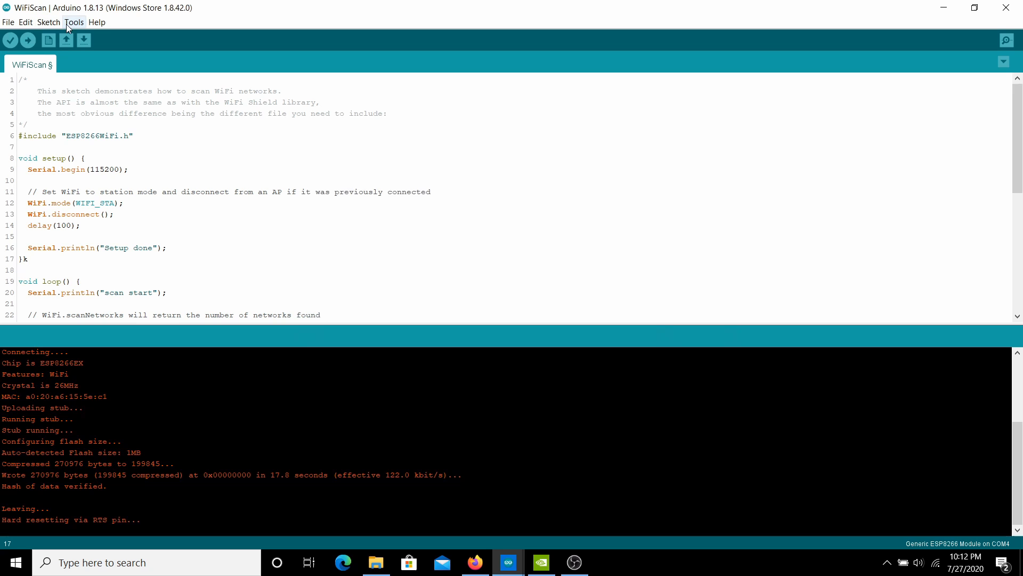
left_click(73, 21)
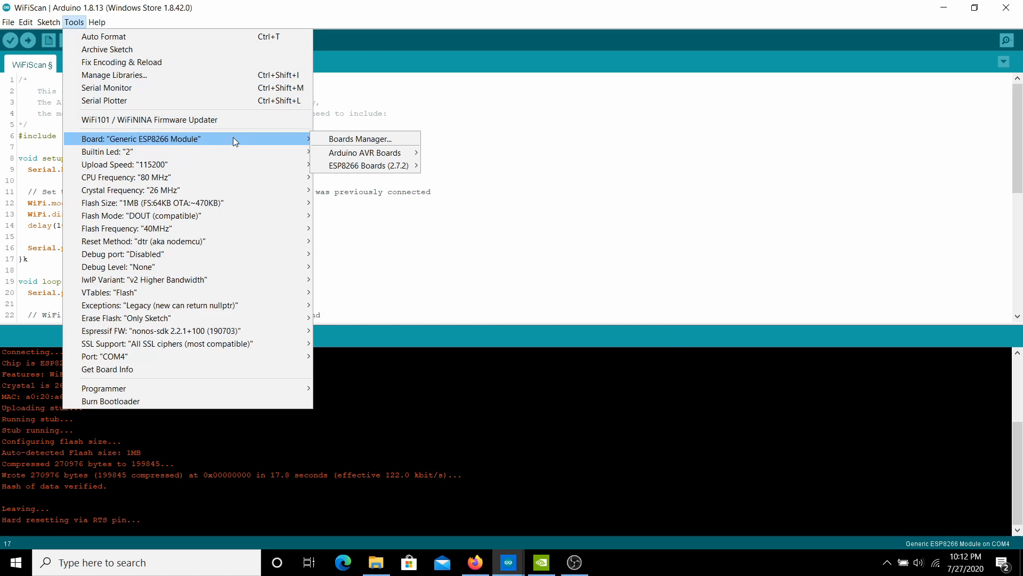
left_click(366, 139)
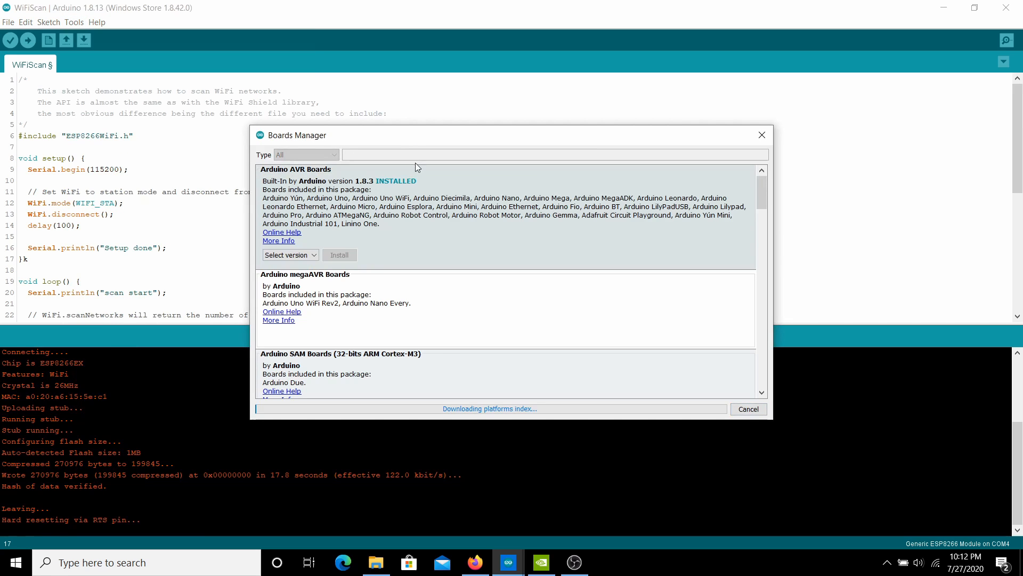
mouse_move(437, 160)
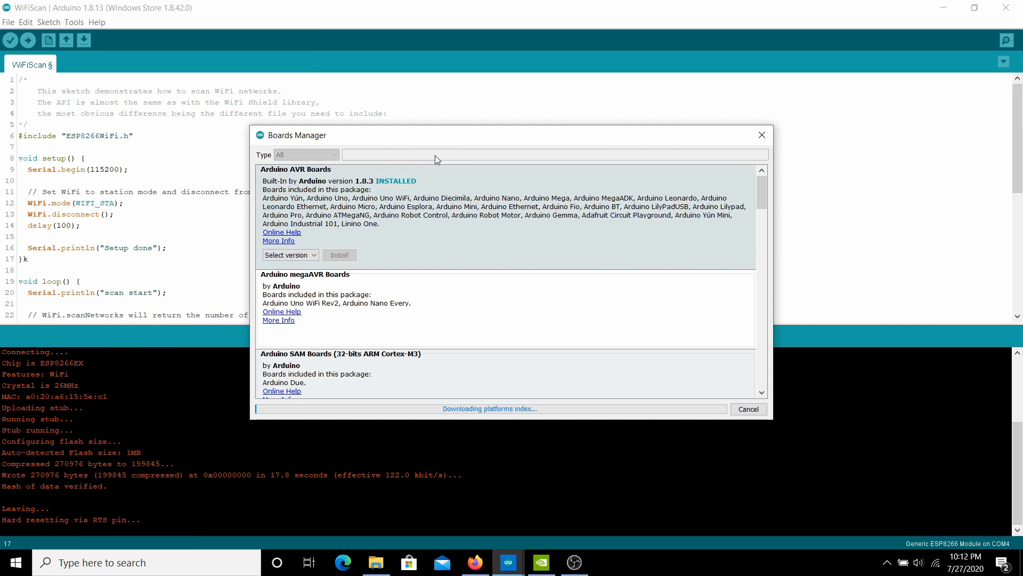
scroll("down", 3)
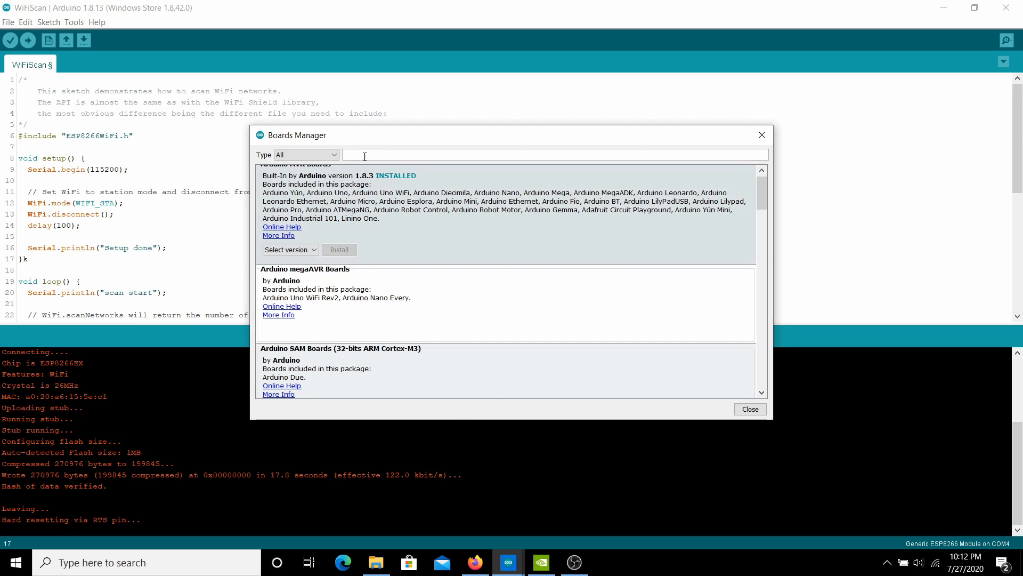
type("esp8266")
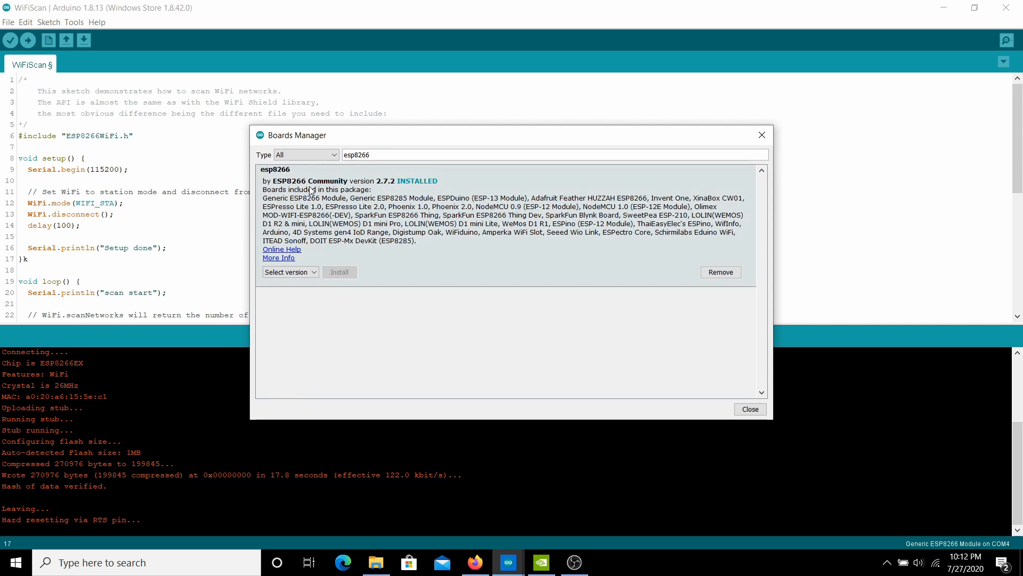
mouse_move(344, 285)
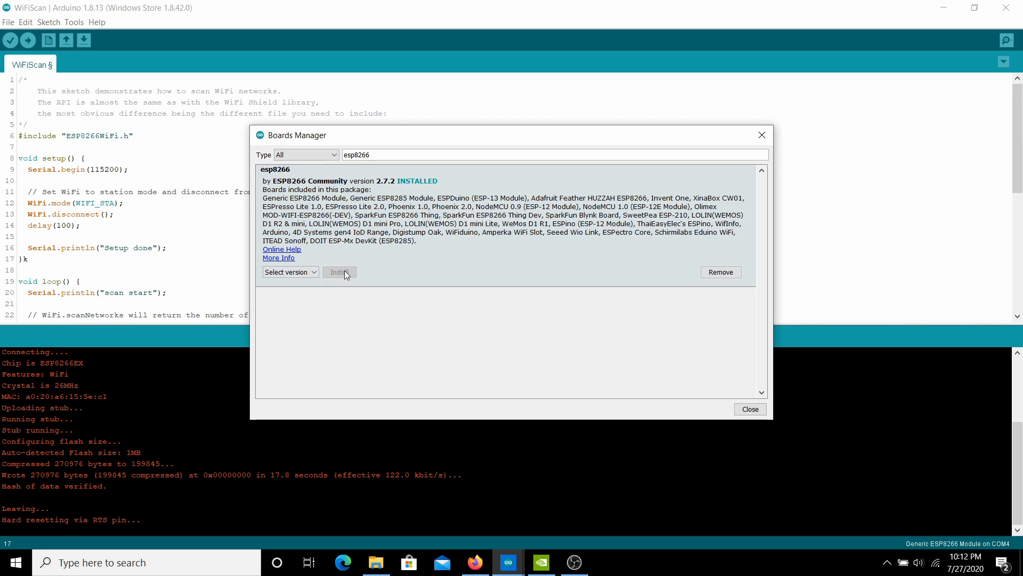
mouse_move(716, 370)
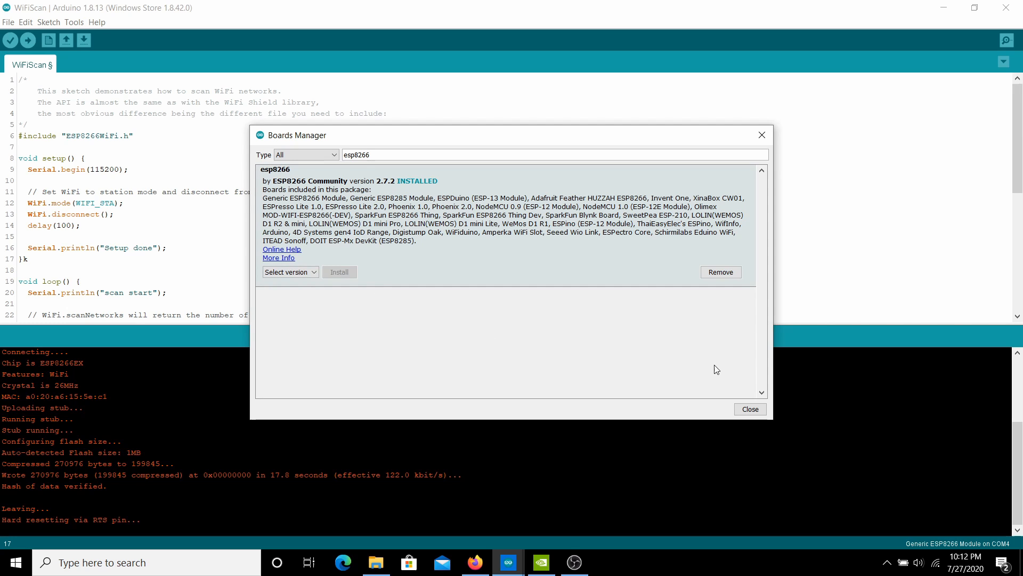
left_click(750, 409)
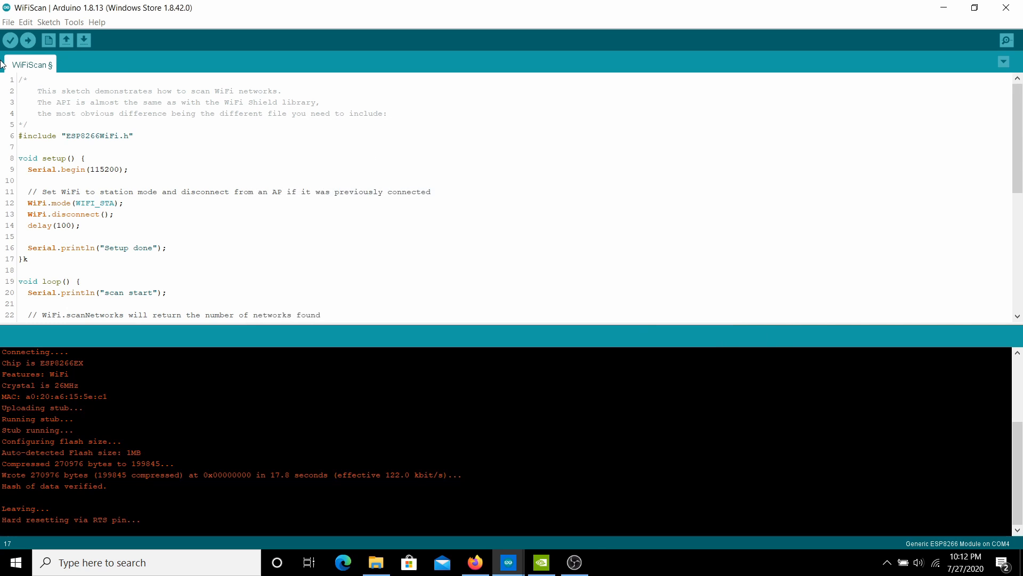
mouse_move(256, 175)
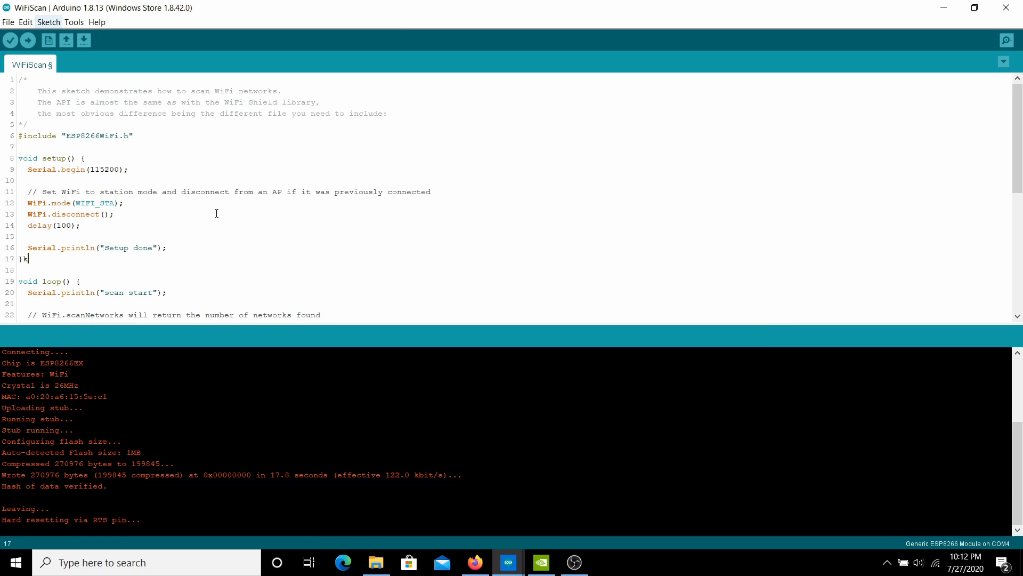
- Select COM4 as the board's upload port
left_click(74, 21)
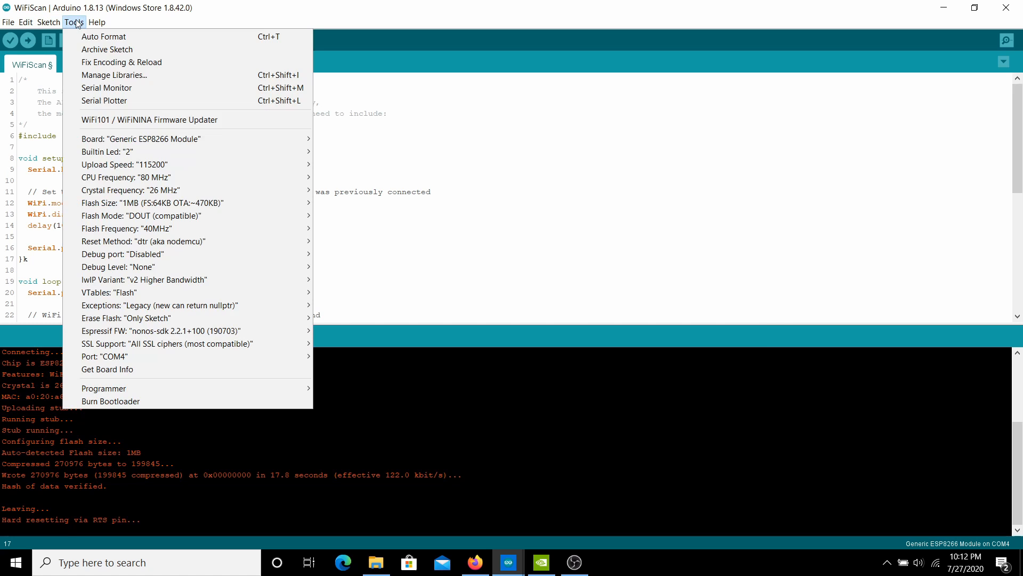
mouse_move(104, 356)
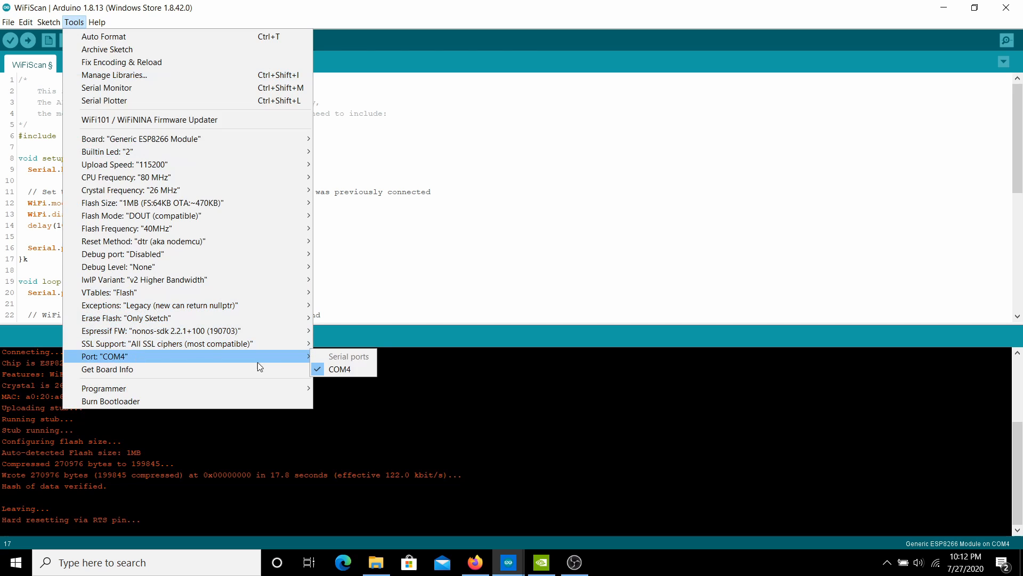
mouse_move(339, 369)
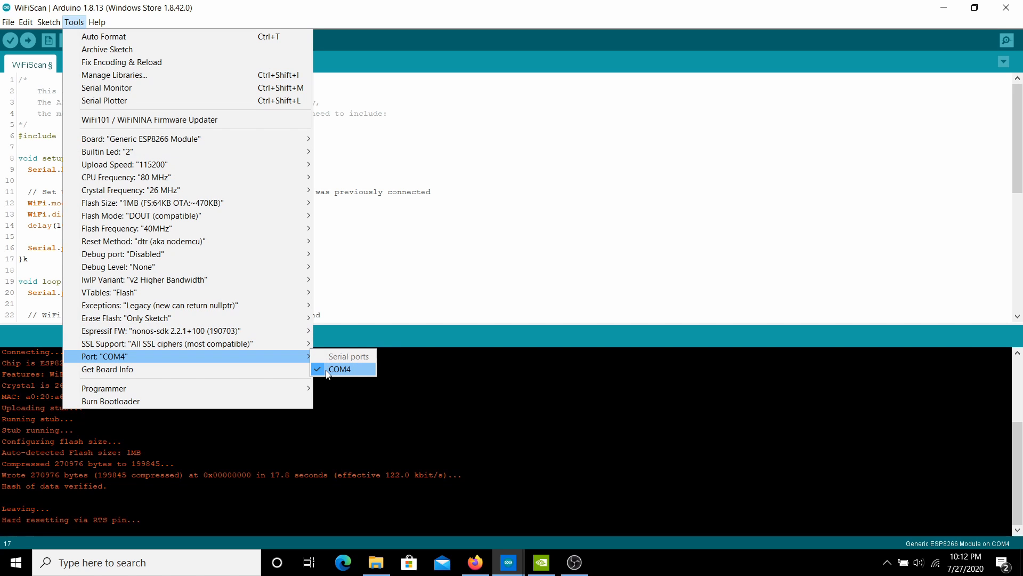
left_click(340, 369)
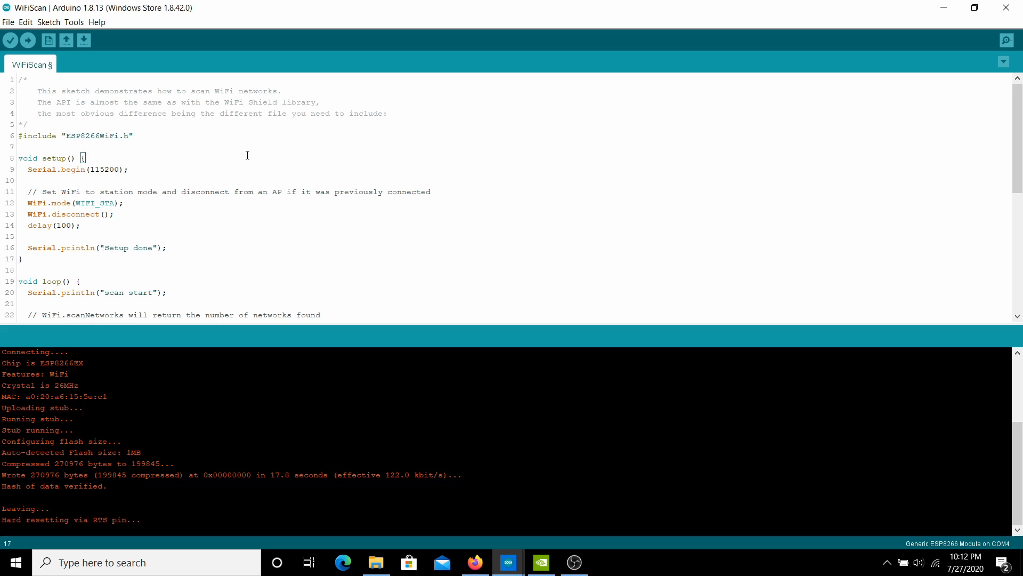
mouse_move(204, 140)
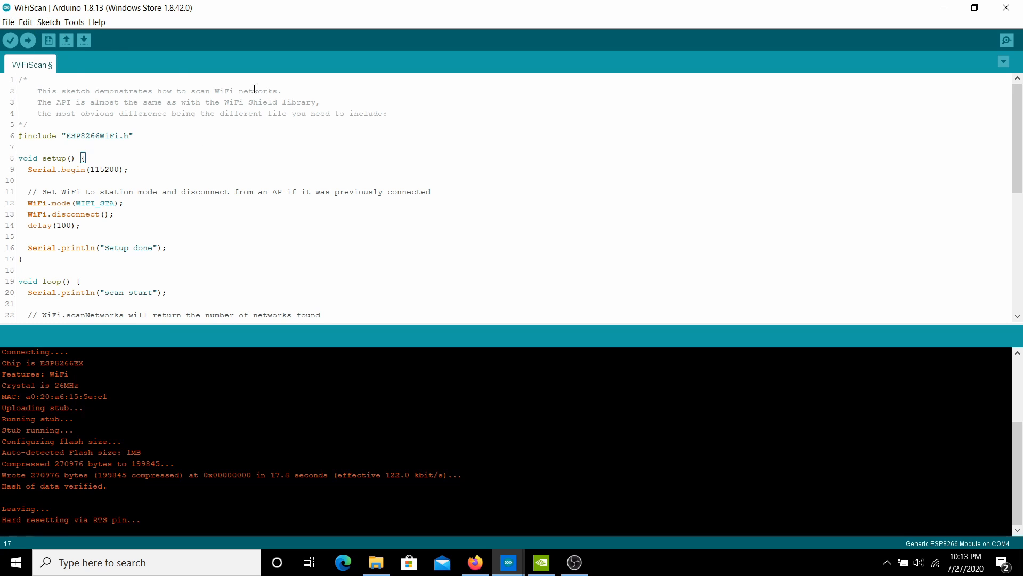
mouse_move(4, 75)
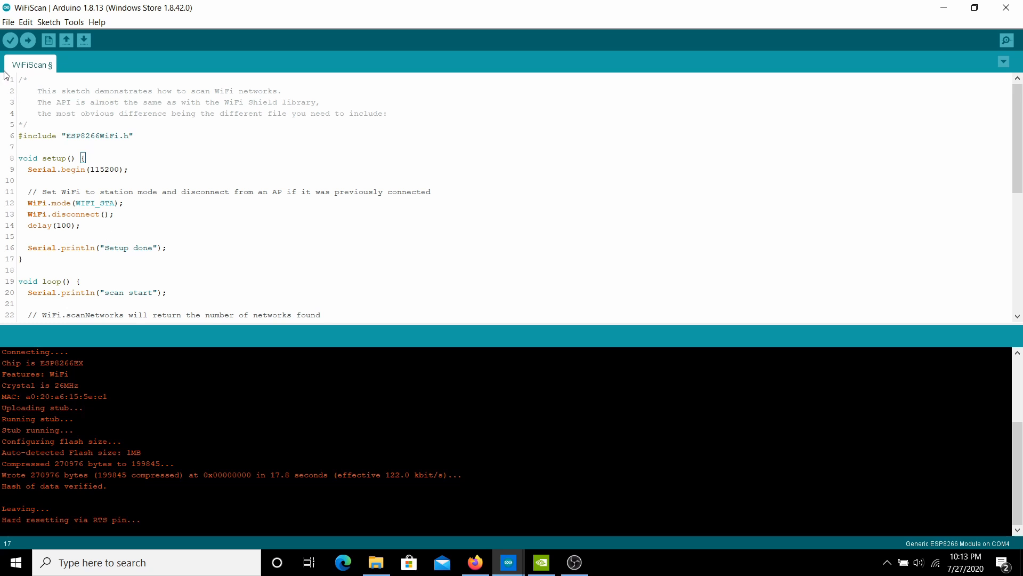
left_click(8, 22)
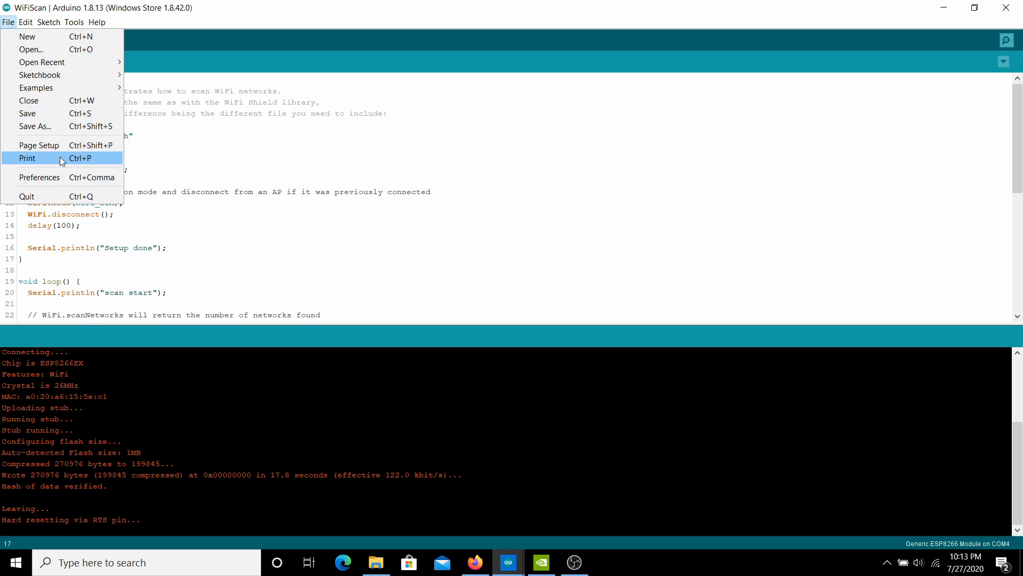
left_click(37, 87)
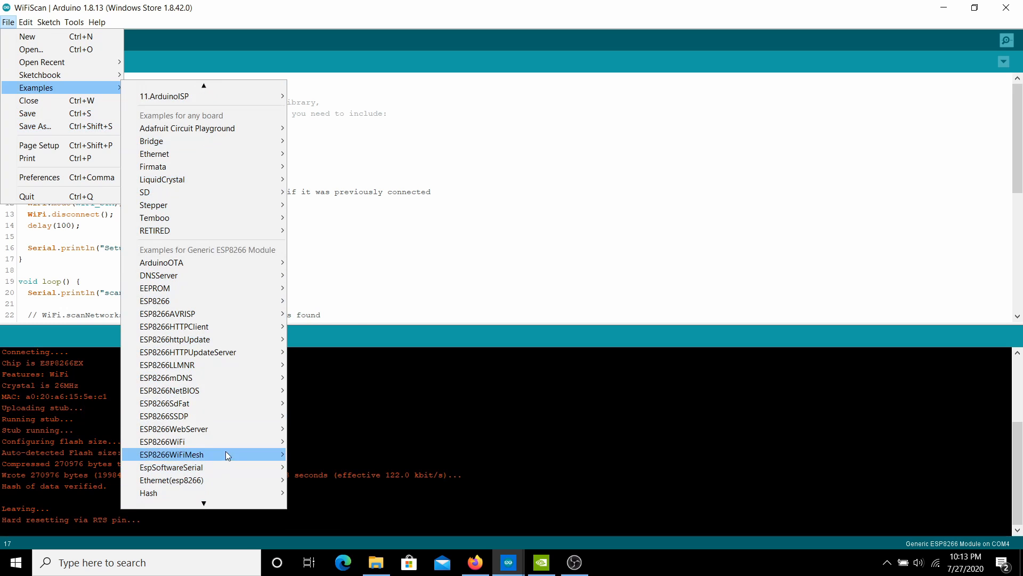
mouse_move(167, 442)
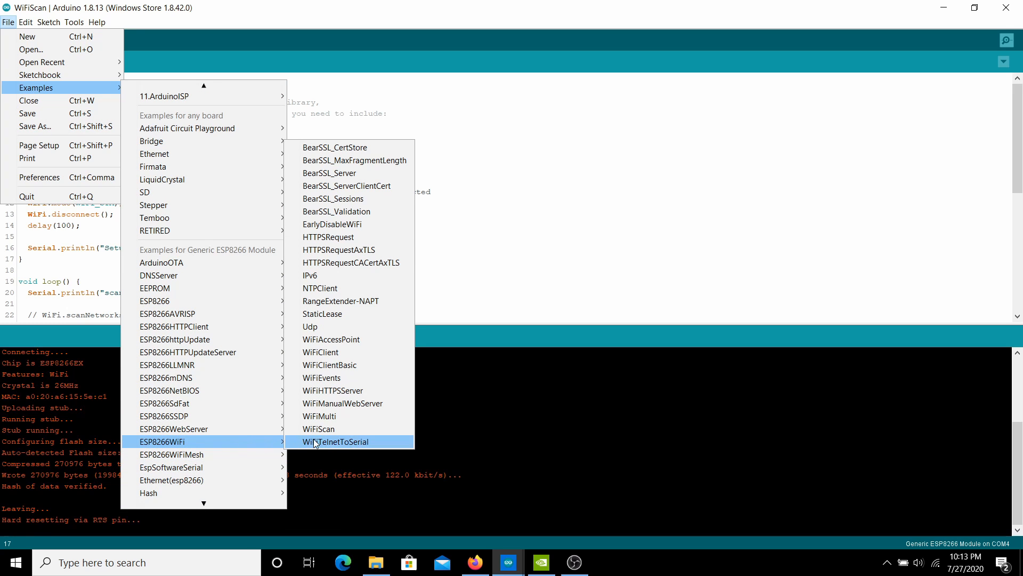
left_click(337, 442)
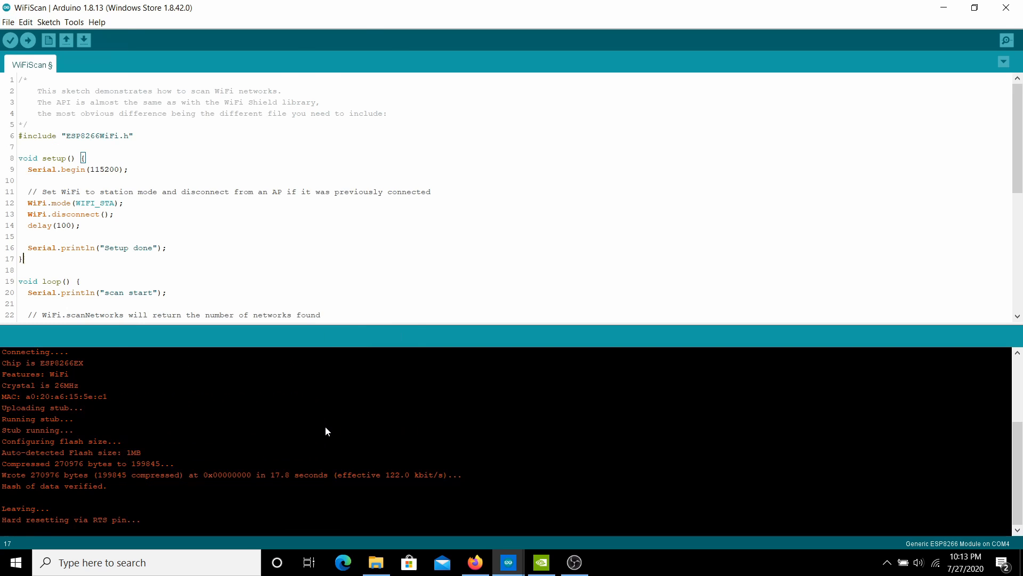
mouse_move(152, 151)
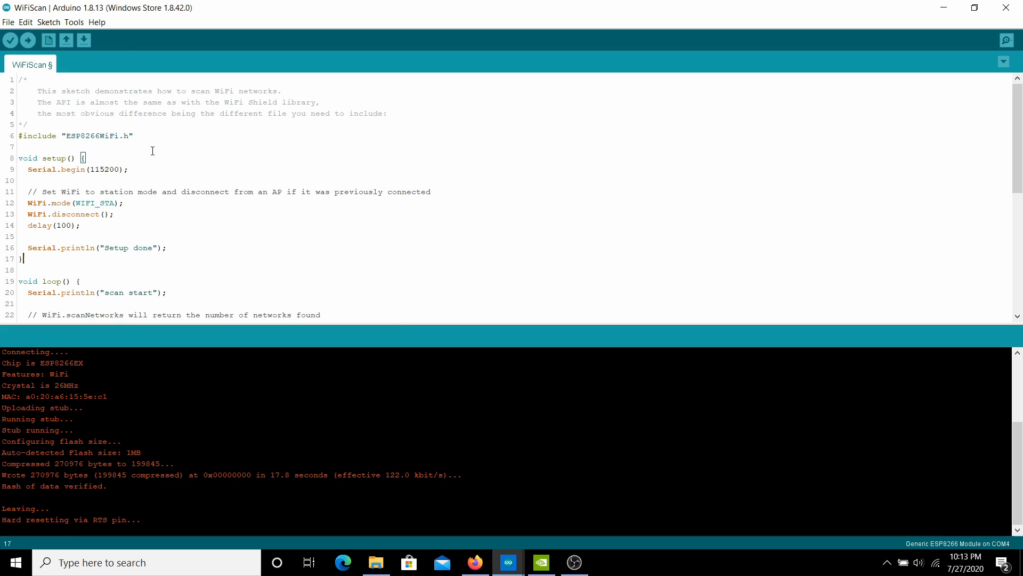
mouse_move(177, 172)
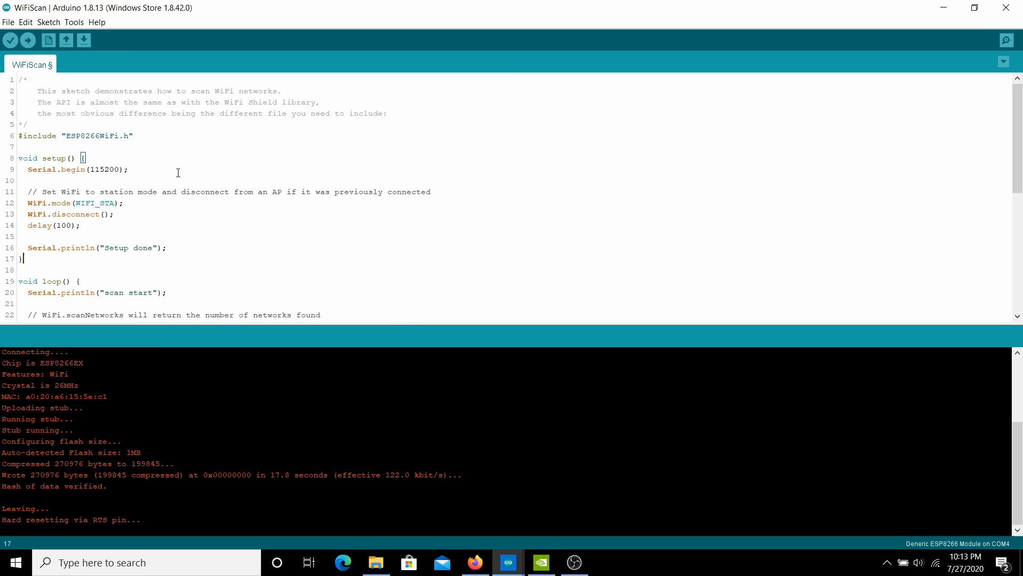
mouse_move(2, 119)
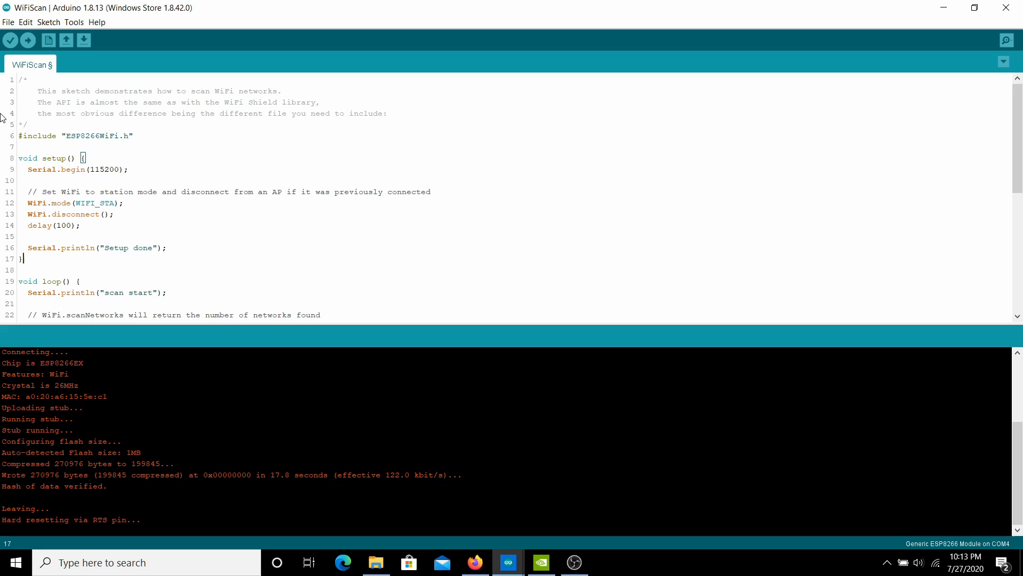
mouse_move(125, 67)
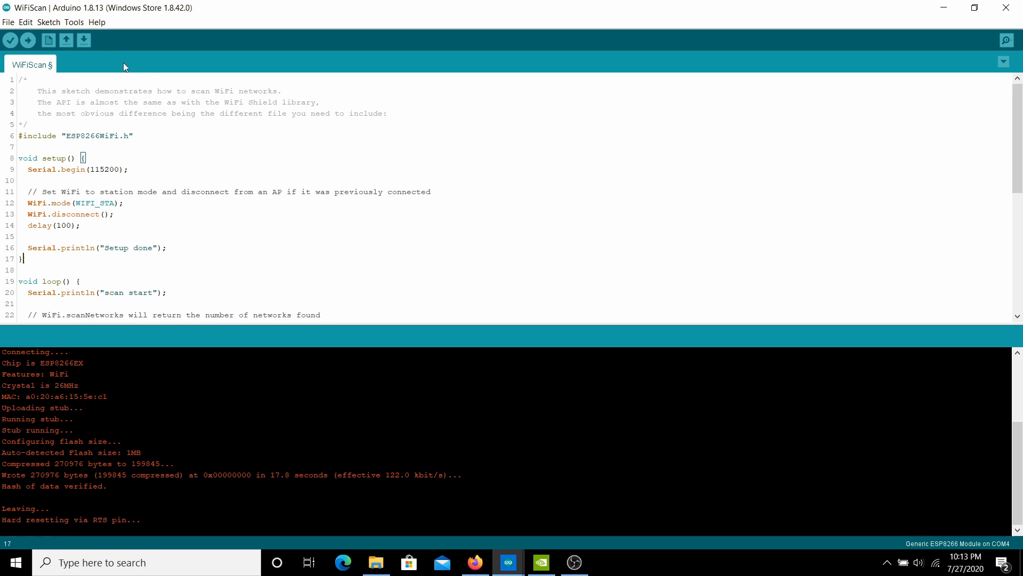
- Compile and upload the WiFiScan sketch to the ESP8266 with the Upload button
left_click(28, 40)
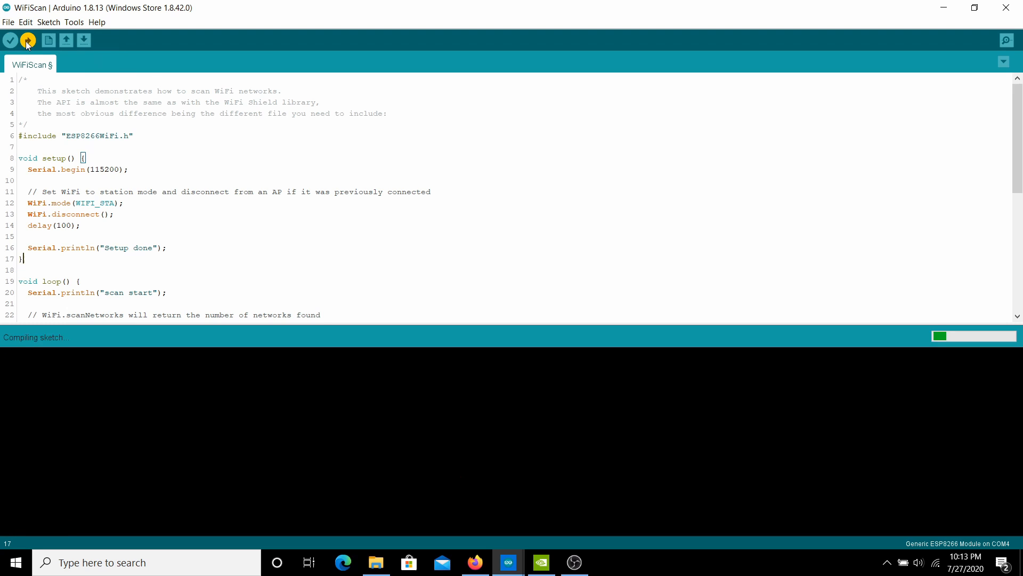
mouse_move(425, 149)
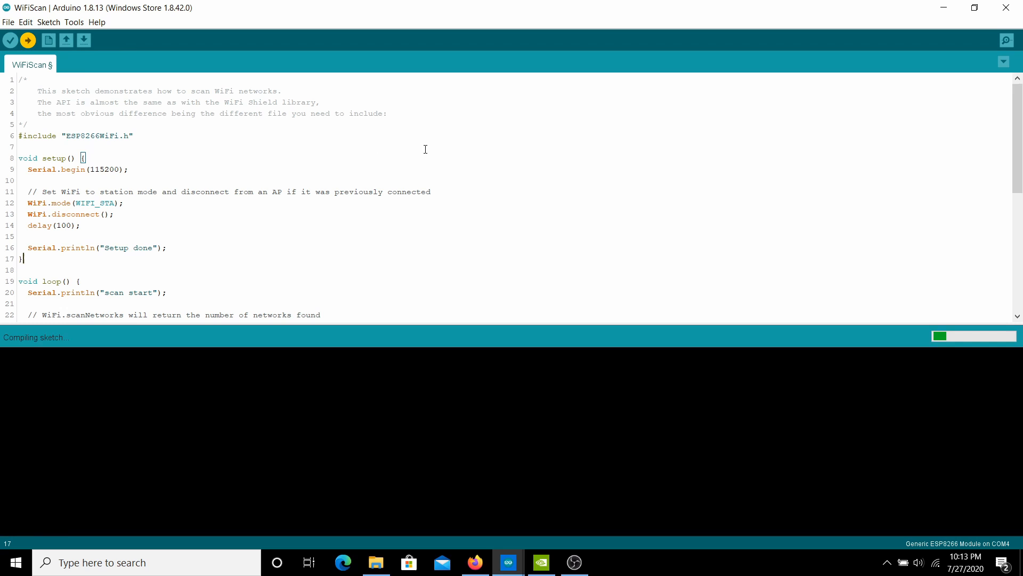
mouse_move(387, 195)
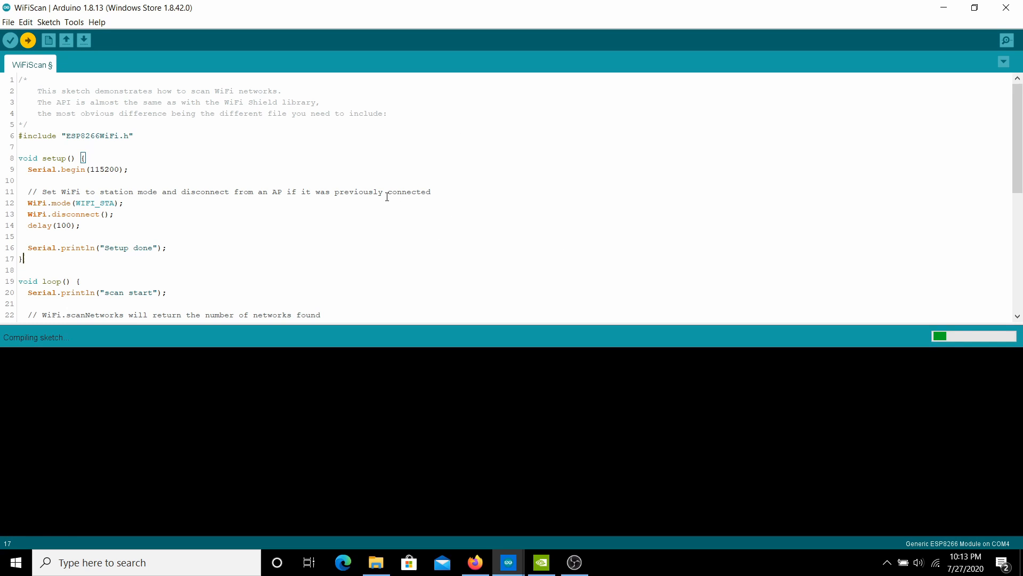
left_click(27, 40)
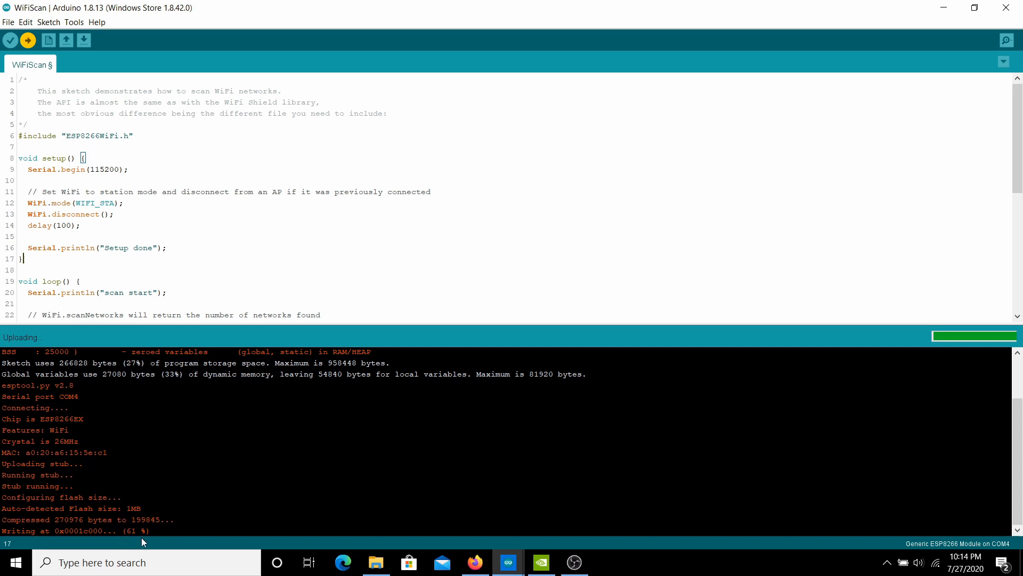
mouse_move(218, 498)
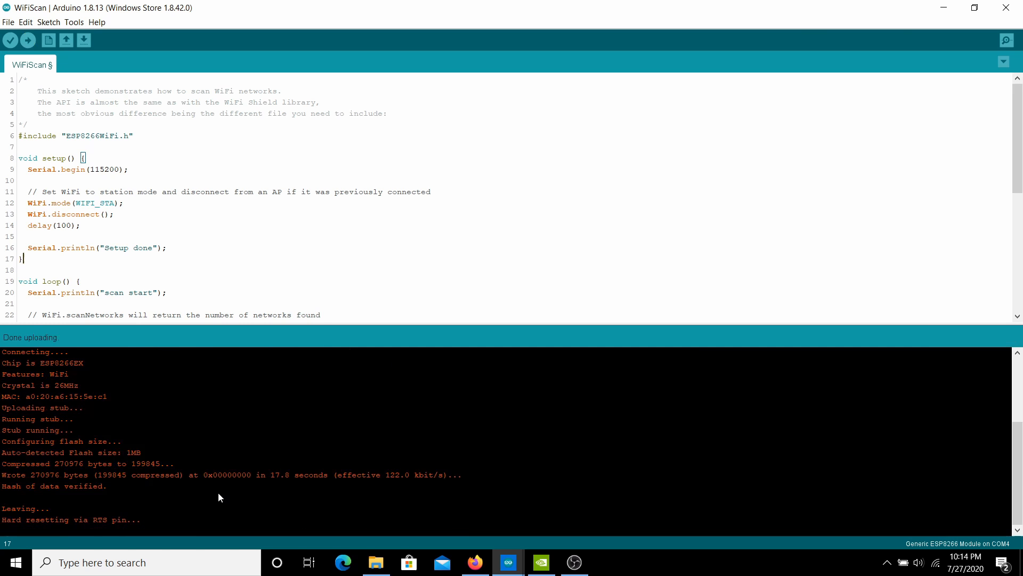
mouse_move(783, 41)
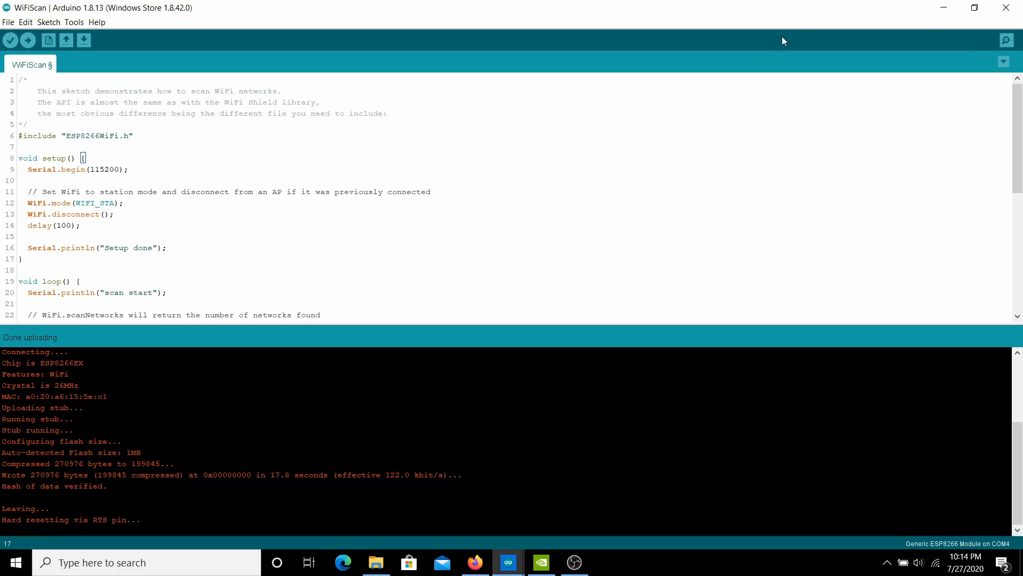
mouse_move(1009, 41)
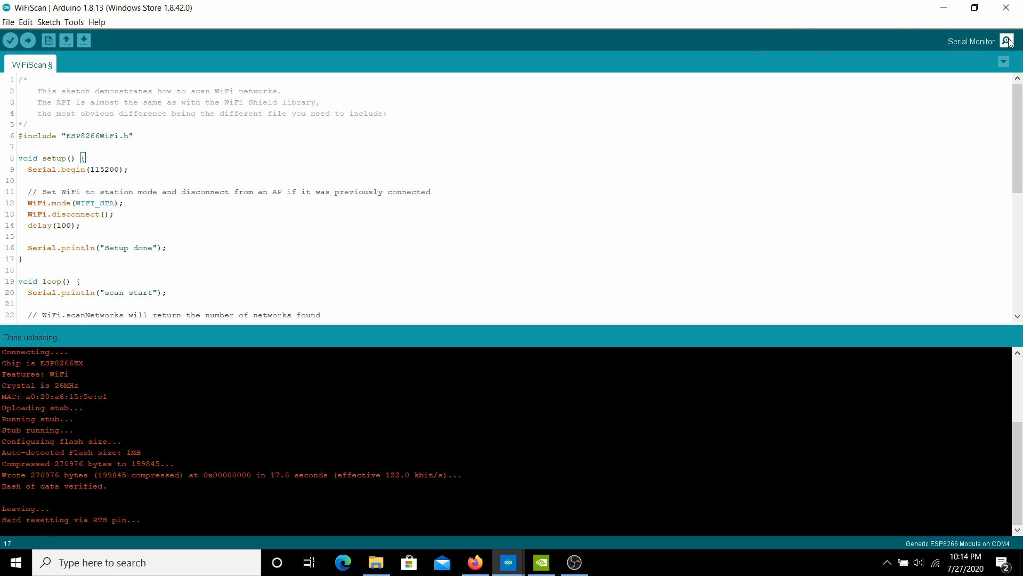
- Open the COM4 serial monitor at 115200 baud to view scan results
left_click(1007, 41)
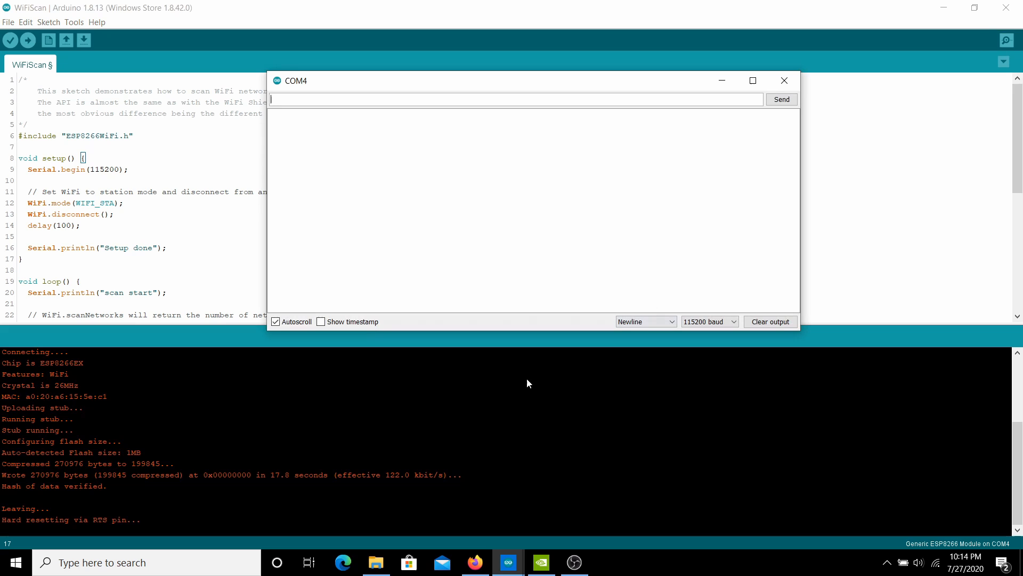
mouse_move(509, 374)
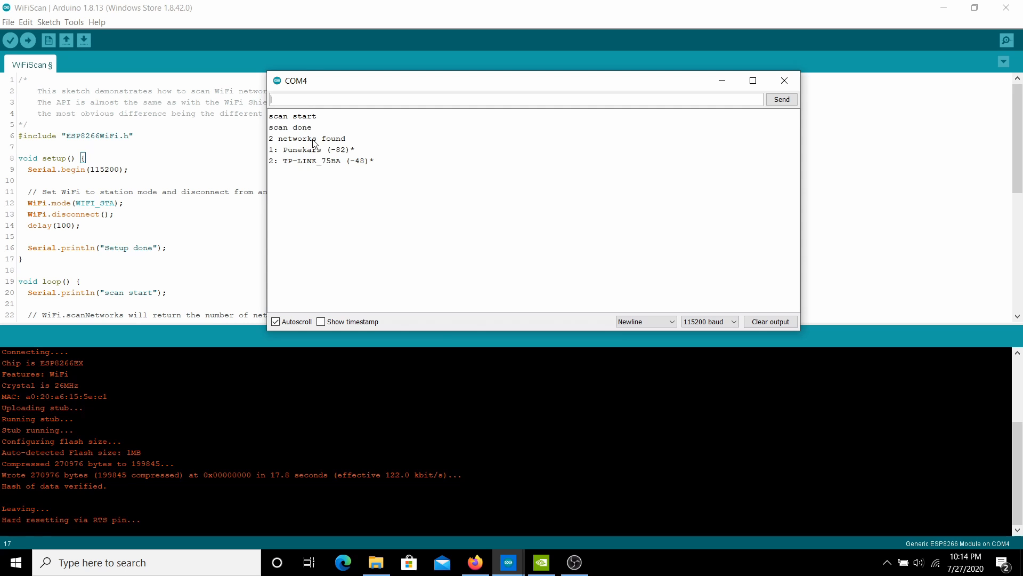
mouse_move(341, 171)
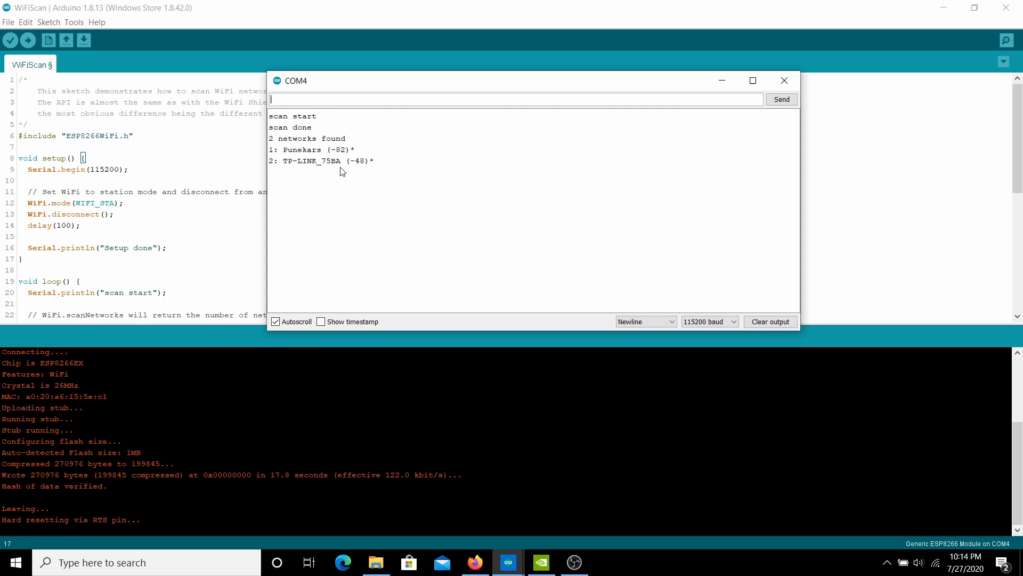
mouse_move(602, 197)
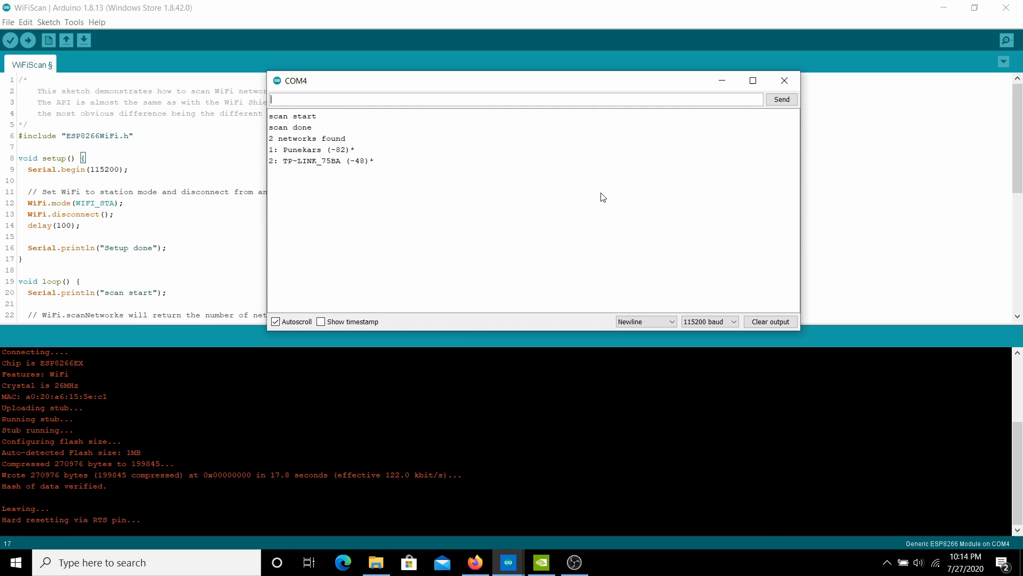